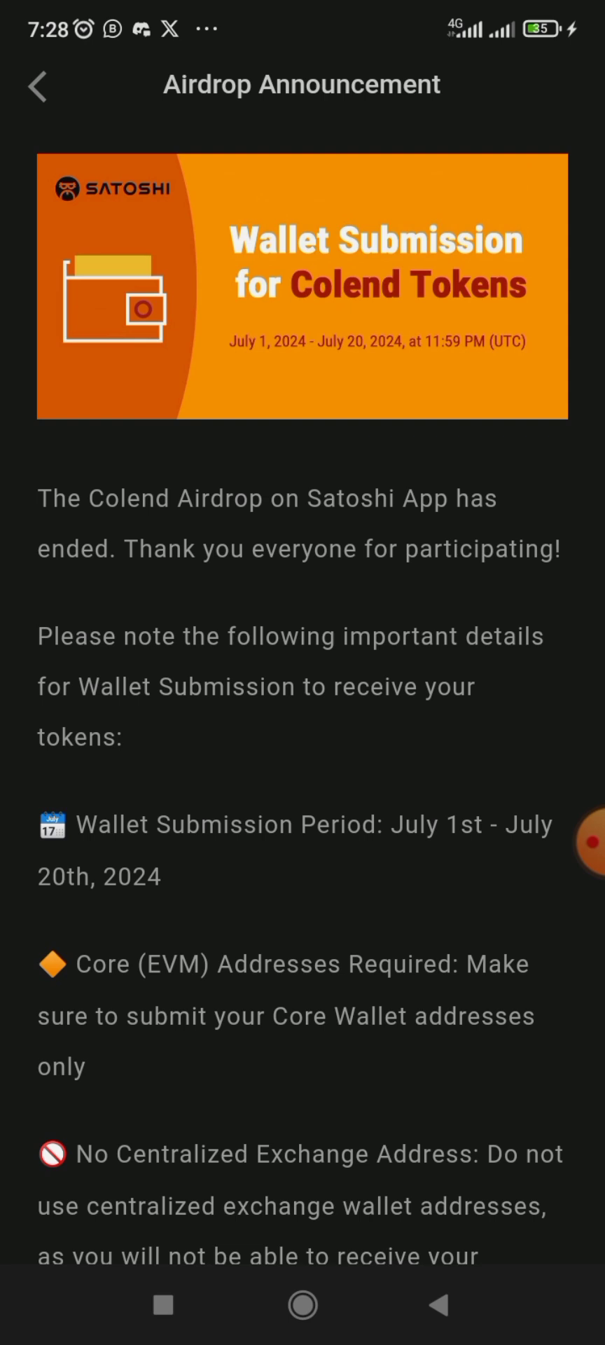
Step: Scroll through the Satoshi App airdrop announcement to read it
scroll(down, 3)
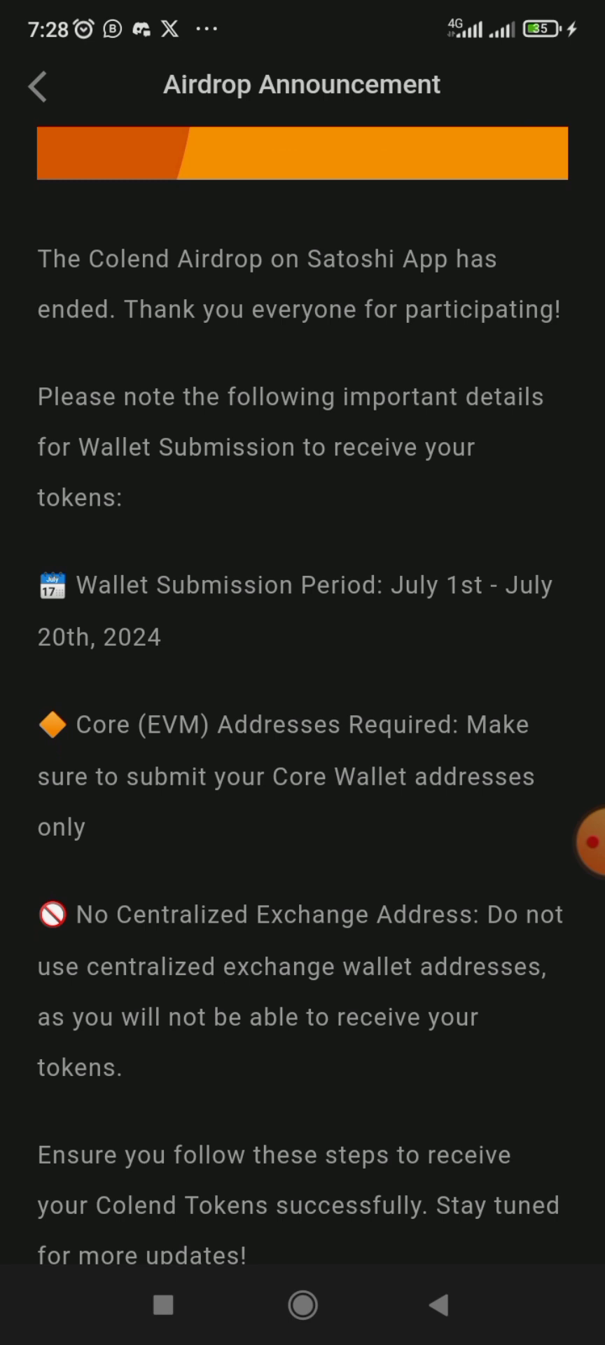
scroll(down, 3)
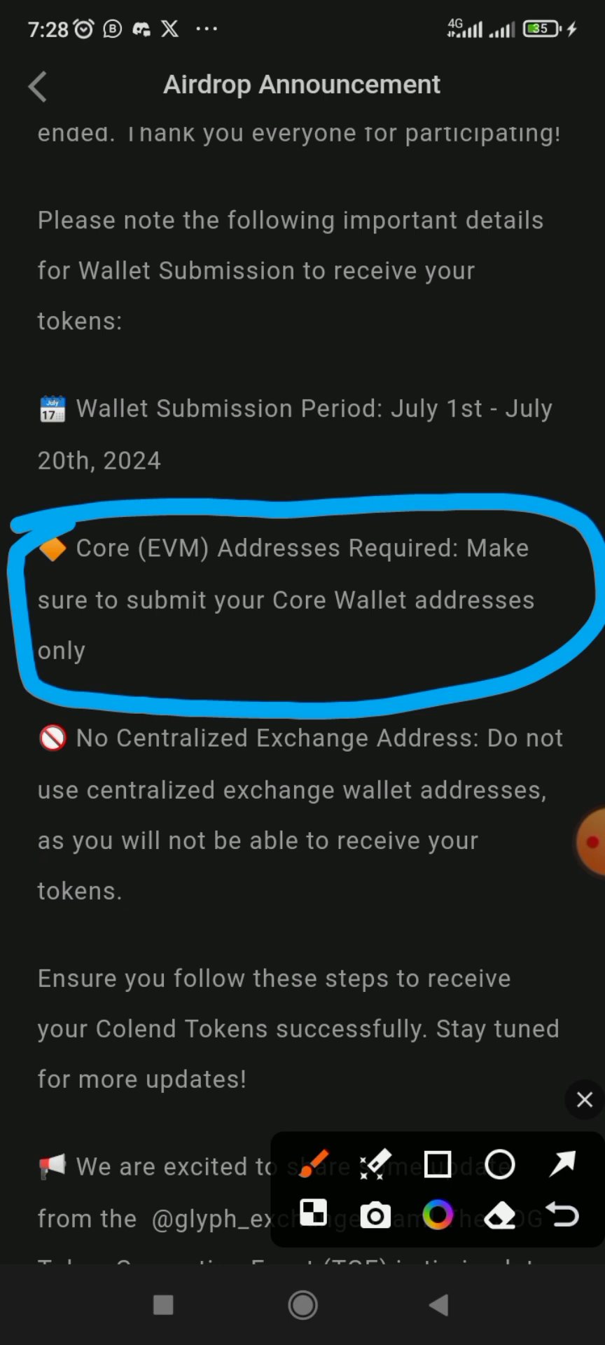
drag(506, 733, 445, 1047)
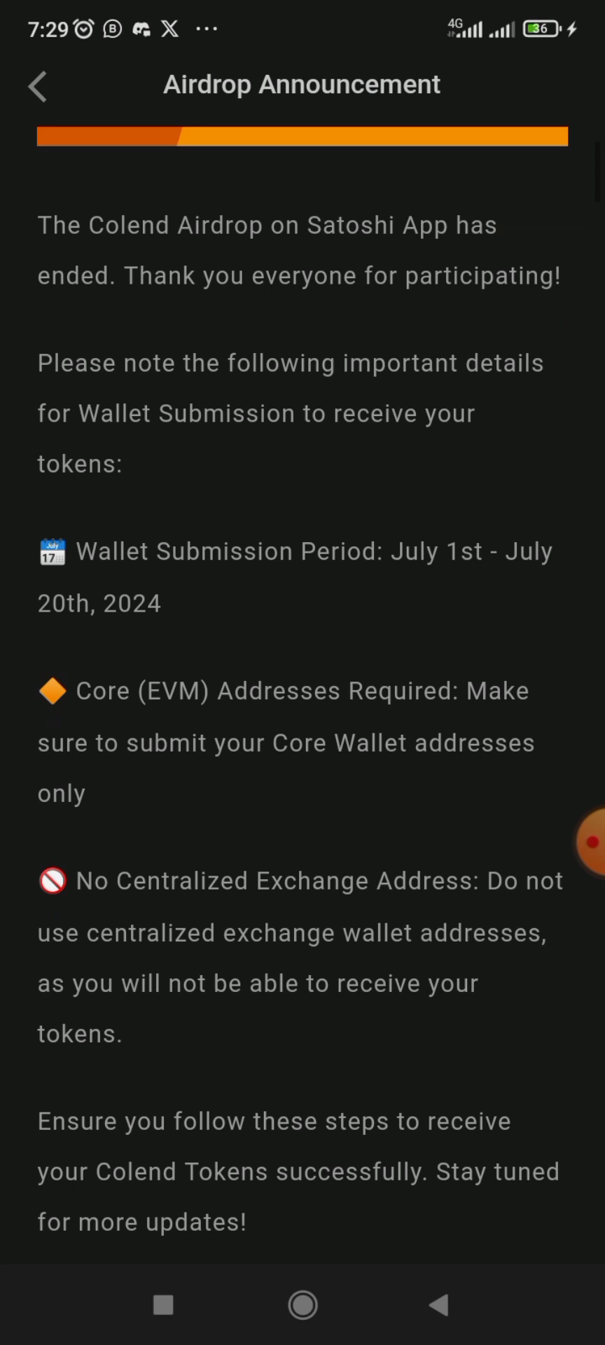
scroll(down, 3)
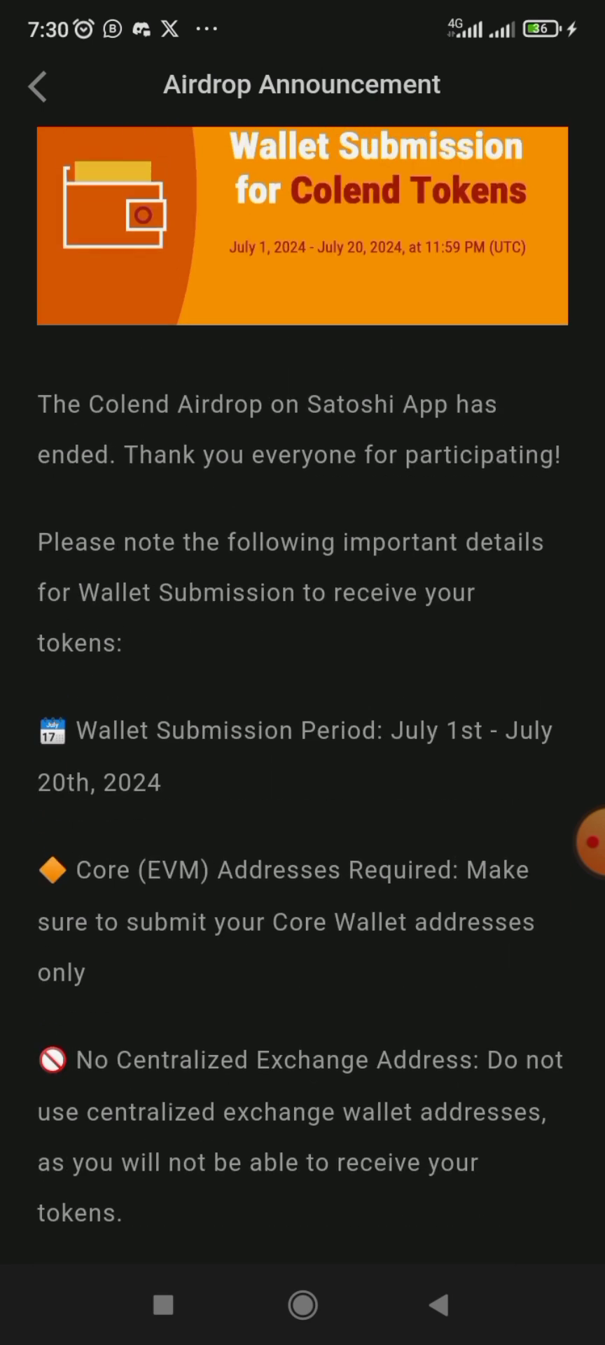
scroll(down, 3)
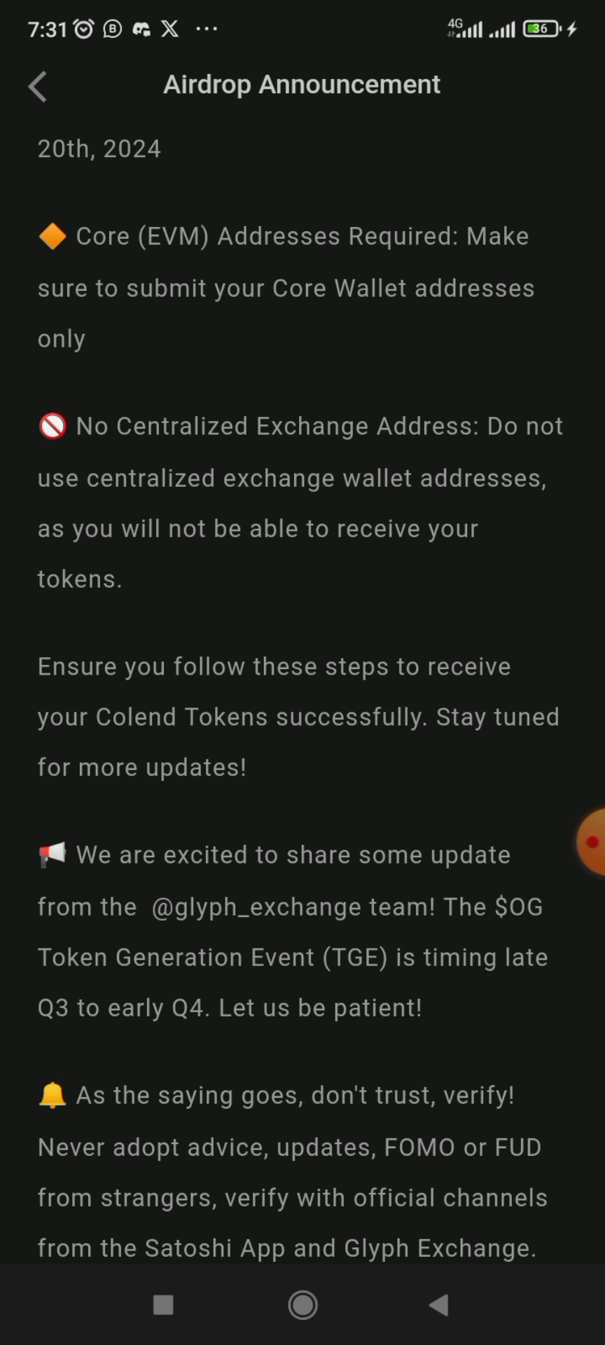
Step: Finish the announcement, dismiss the notification, and return to the home screen
scroll(down, 3)
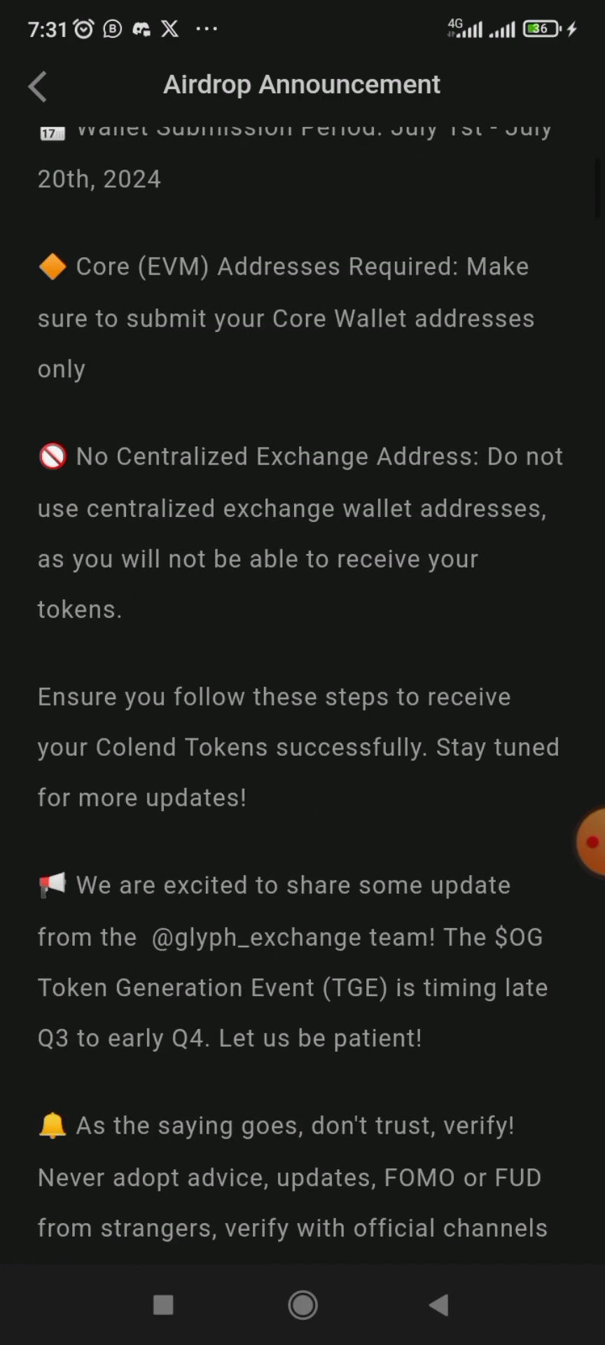
scroll(down, 3)
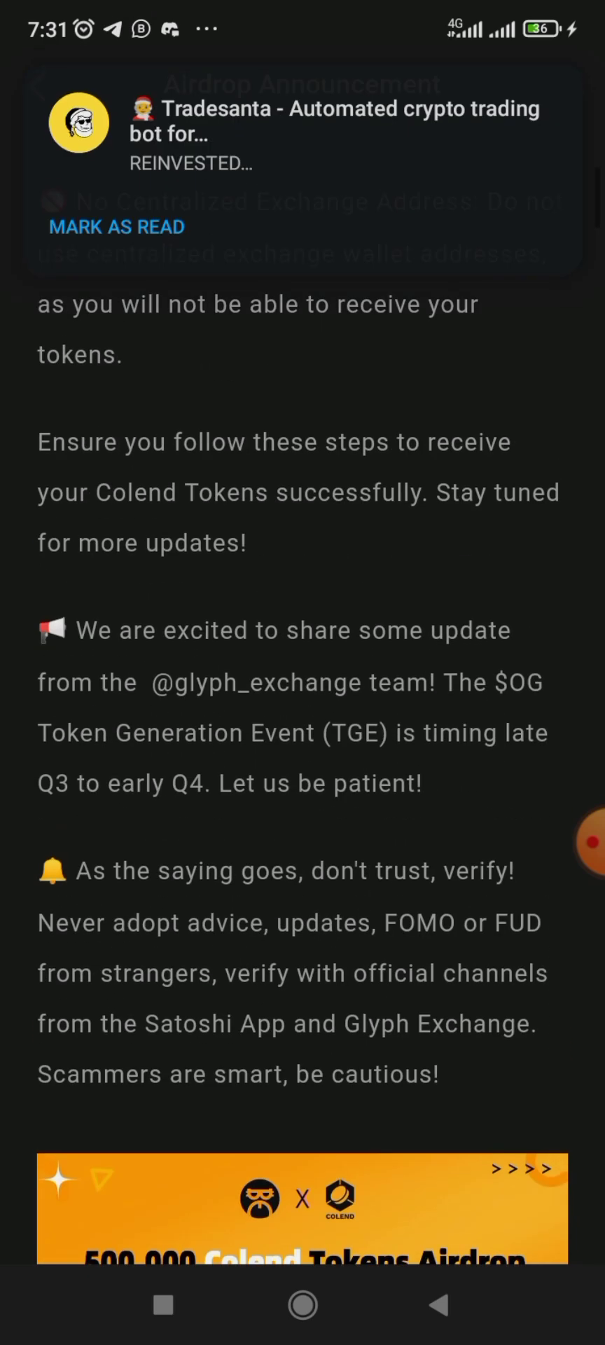
click(117, 226)
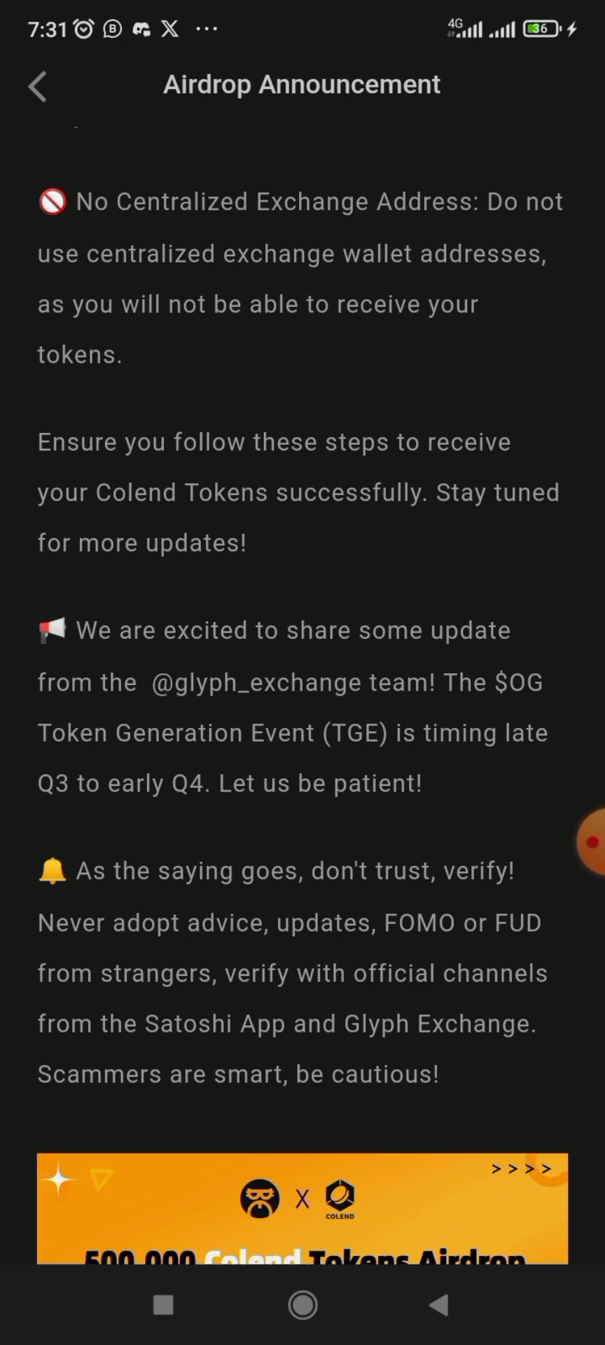
click(39, 85)
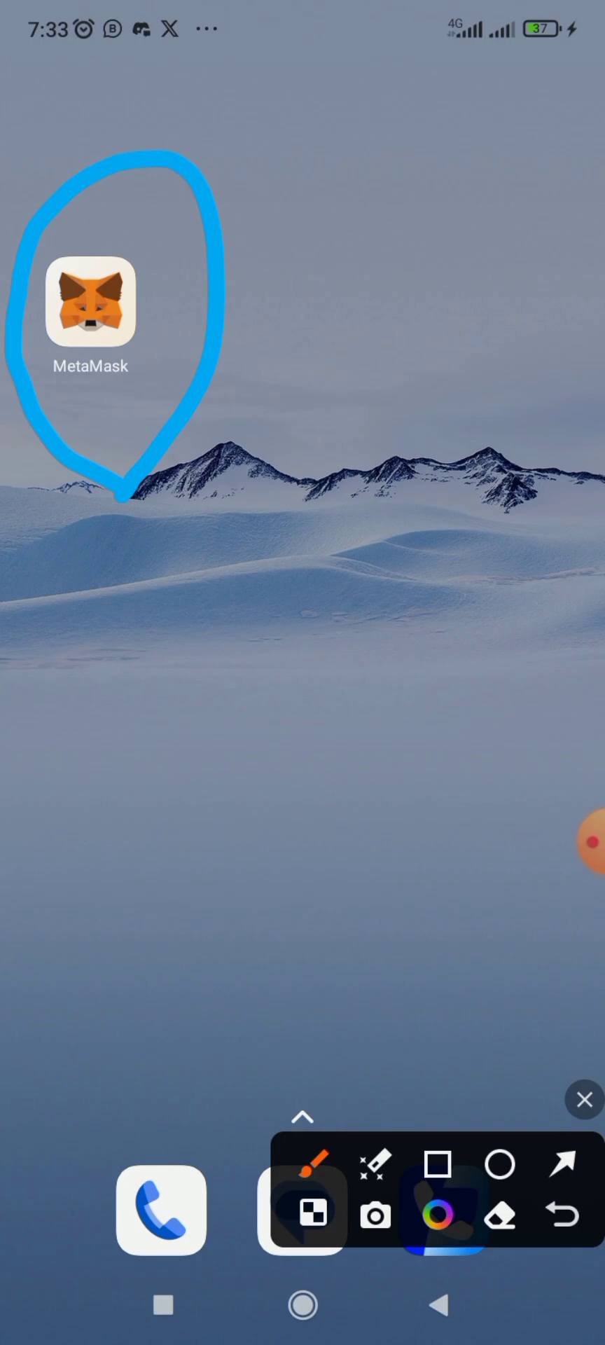
Step: Launch MetaMask and unlock it with the password to reach Account 3 on BNB Smart Chain
click(90, 309)
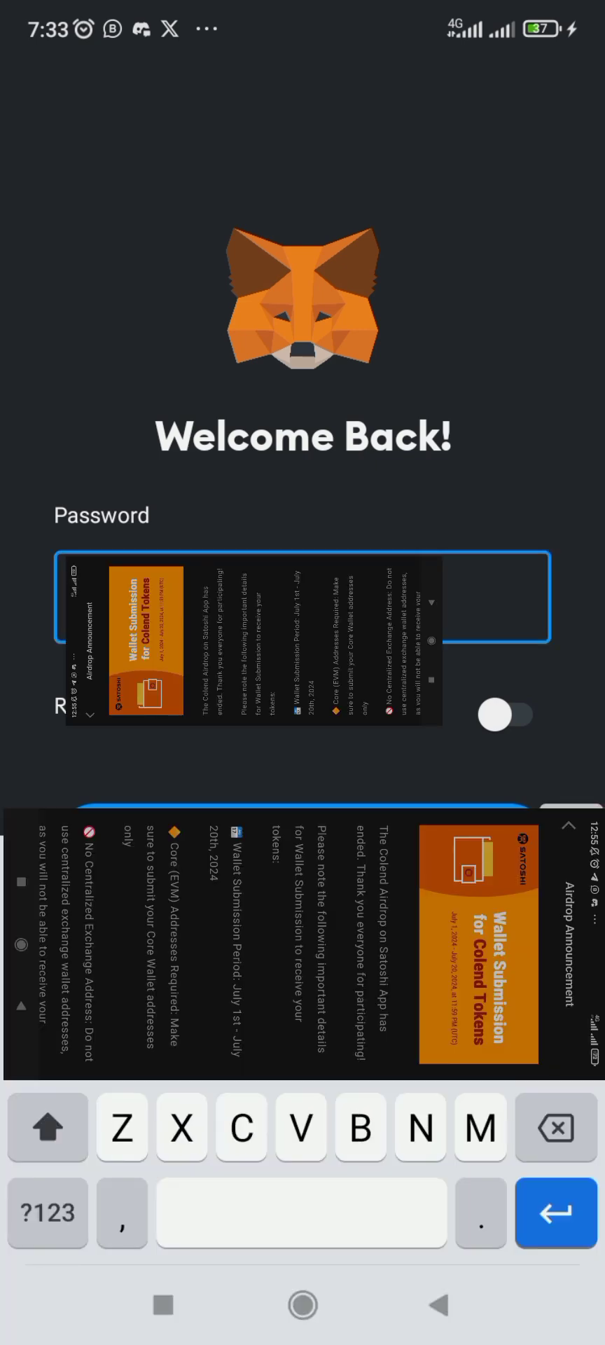
click(48, 1127)
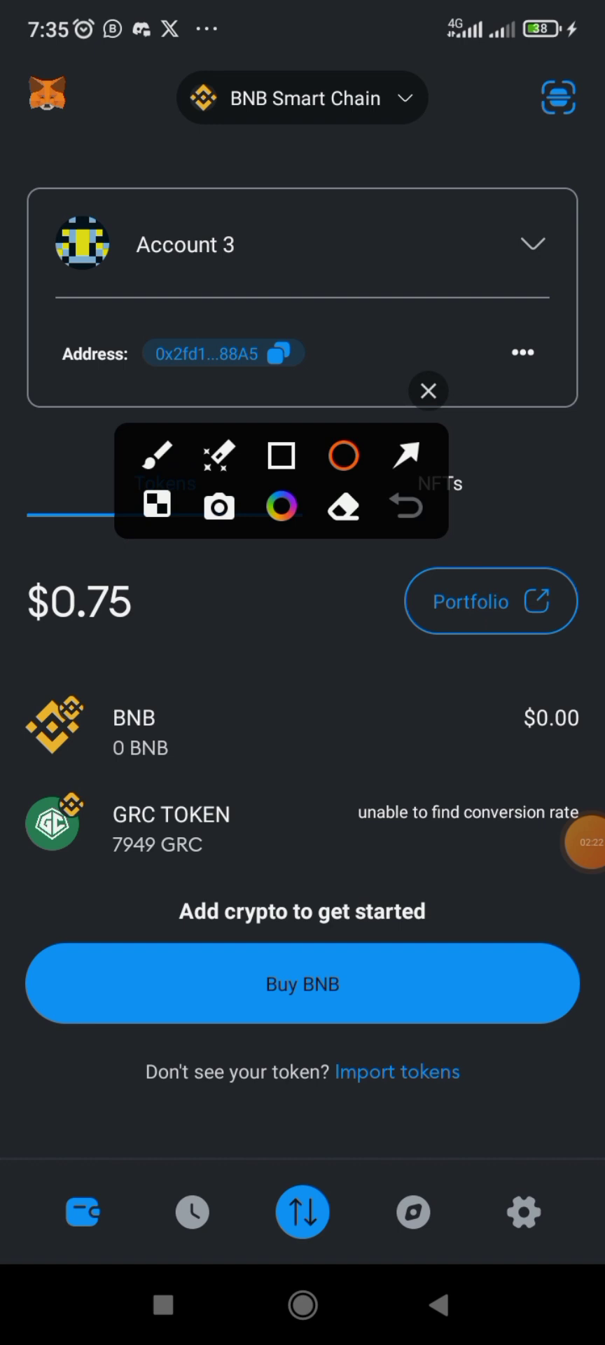
Step: Load scan.coredao.org in MetaMask's built-in browser
click(413, 1211)
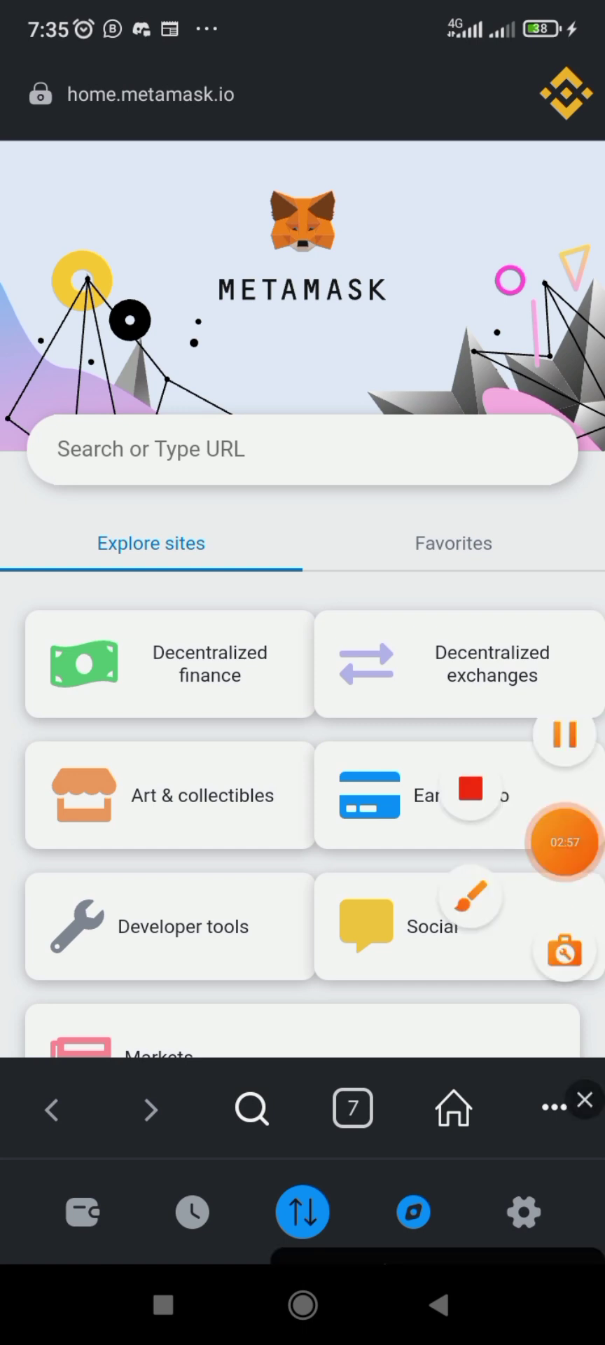
click(300, 449)
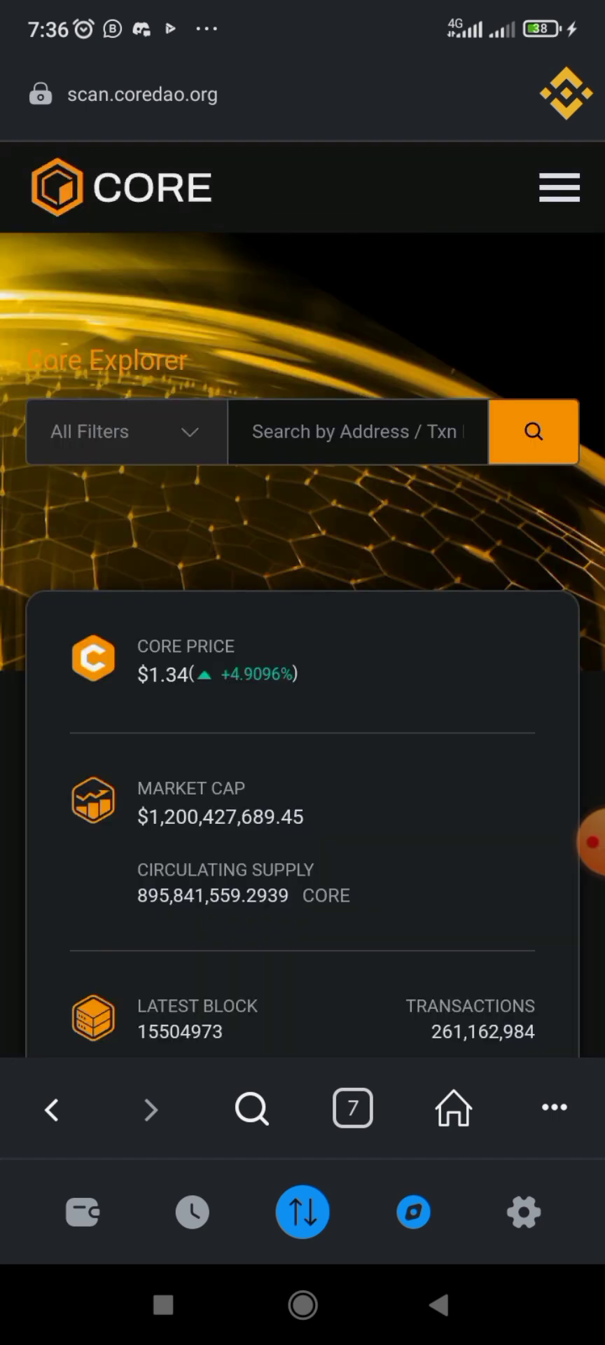
Step: Scroll to the bottom of Core Scan and request adding the Core network
scroll(down, 3)
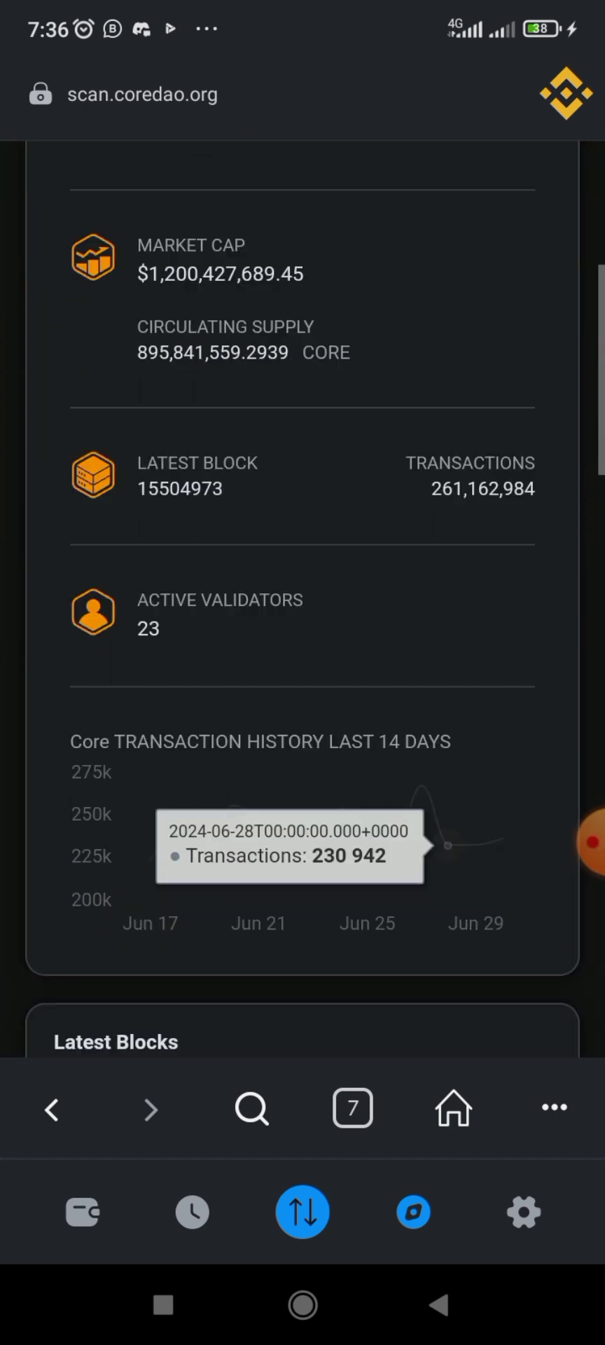
scroll(down, 3)
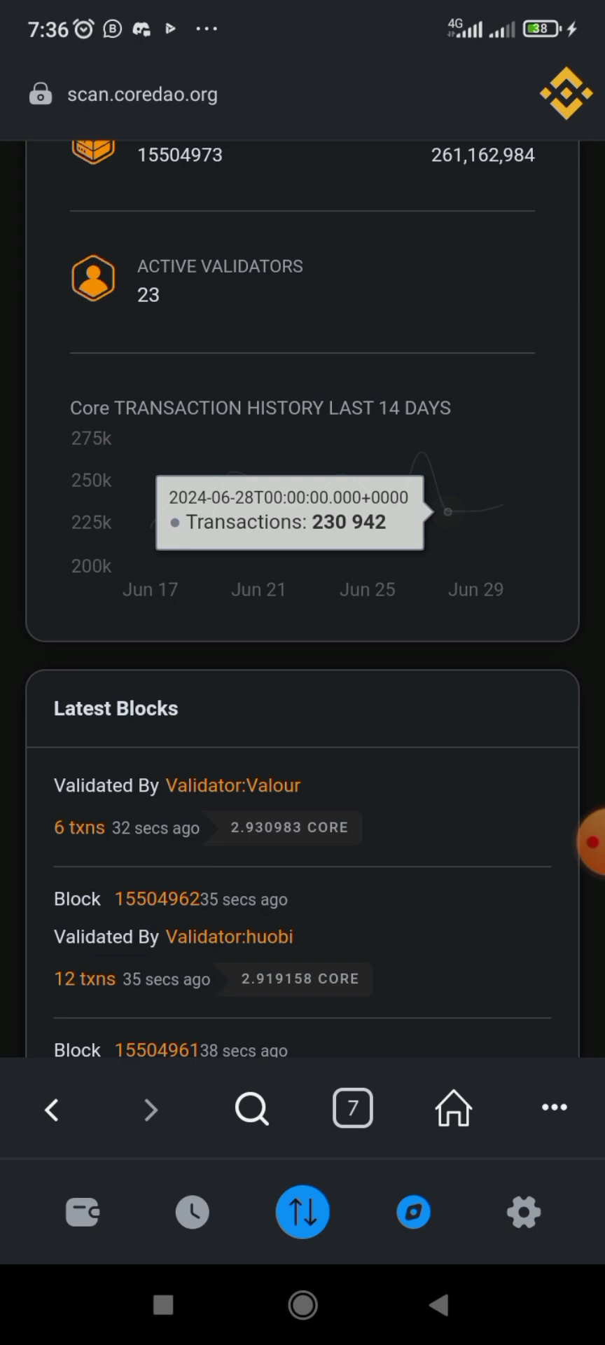
scroll(down, 3)
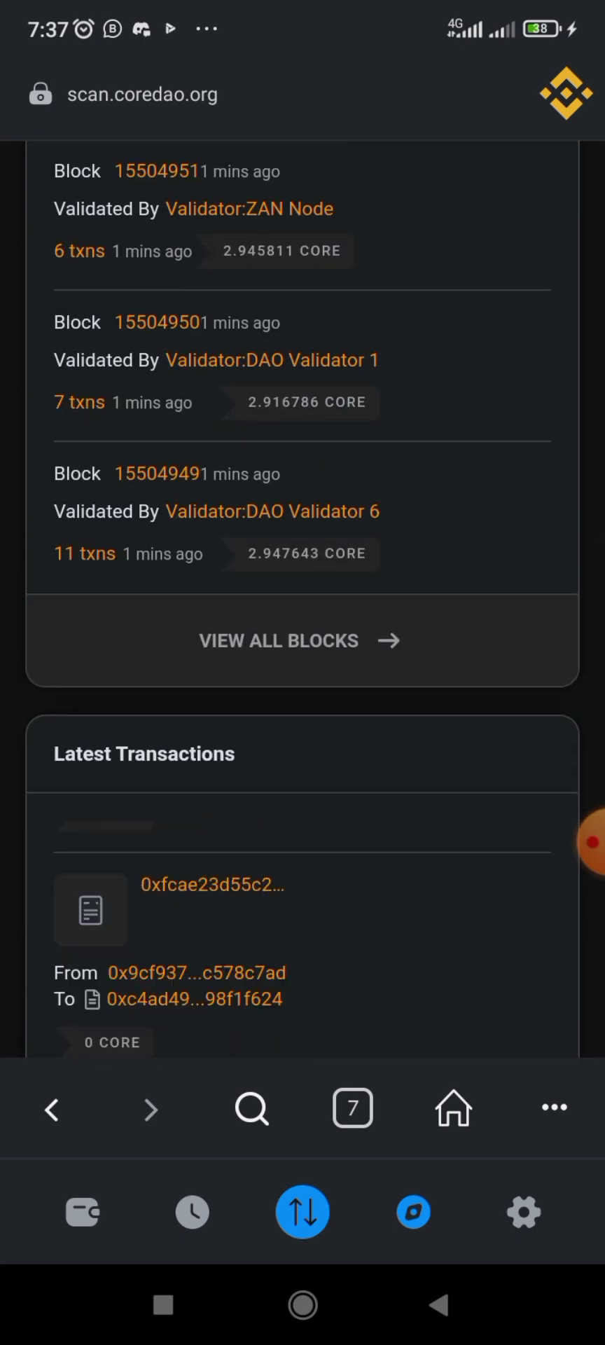
scroll(down, 3)
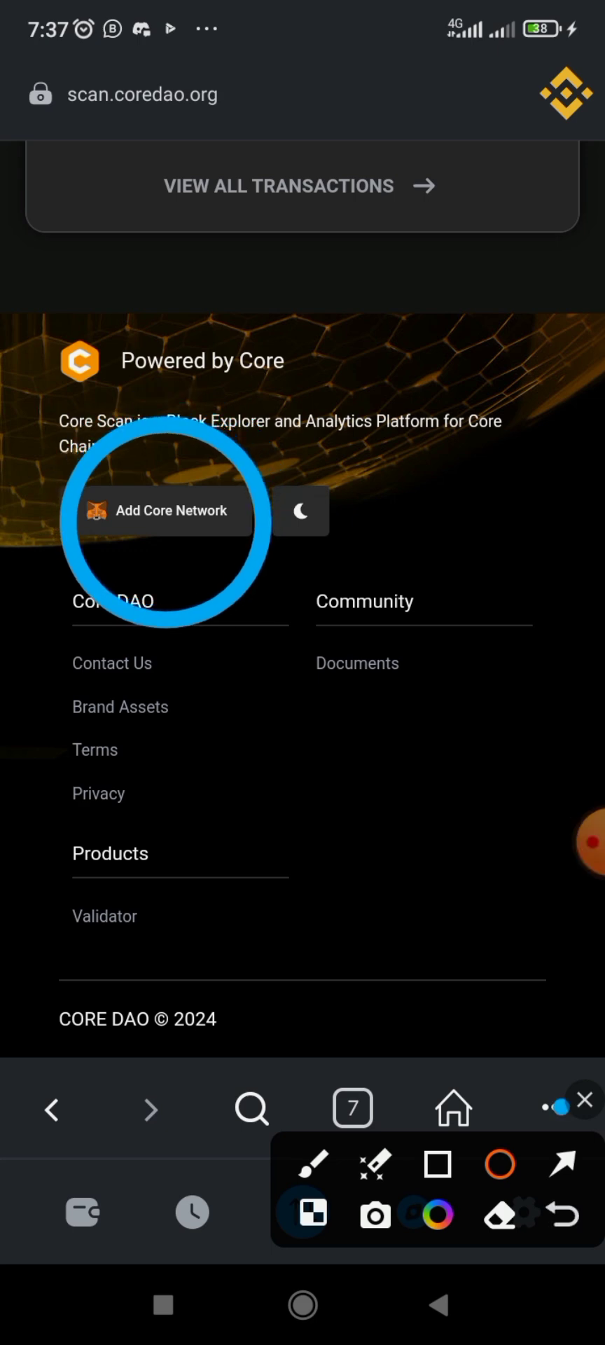
click(585, 1101)
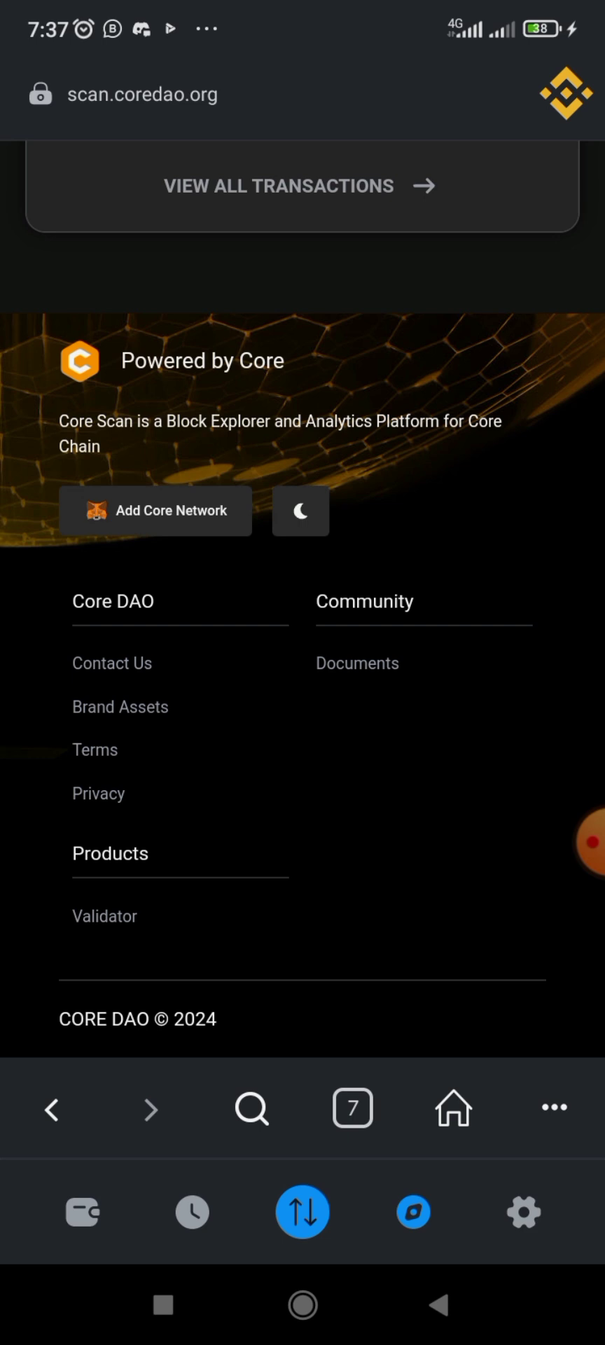
click(156, 511)
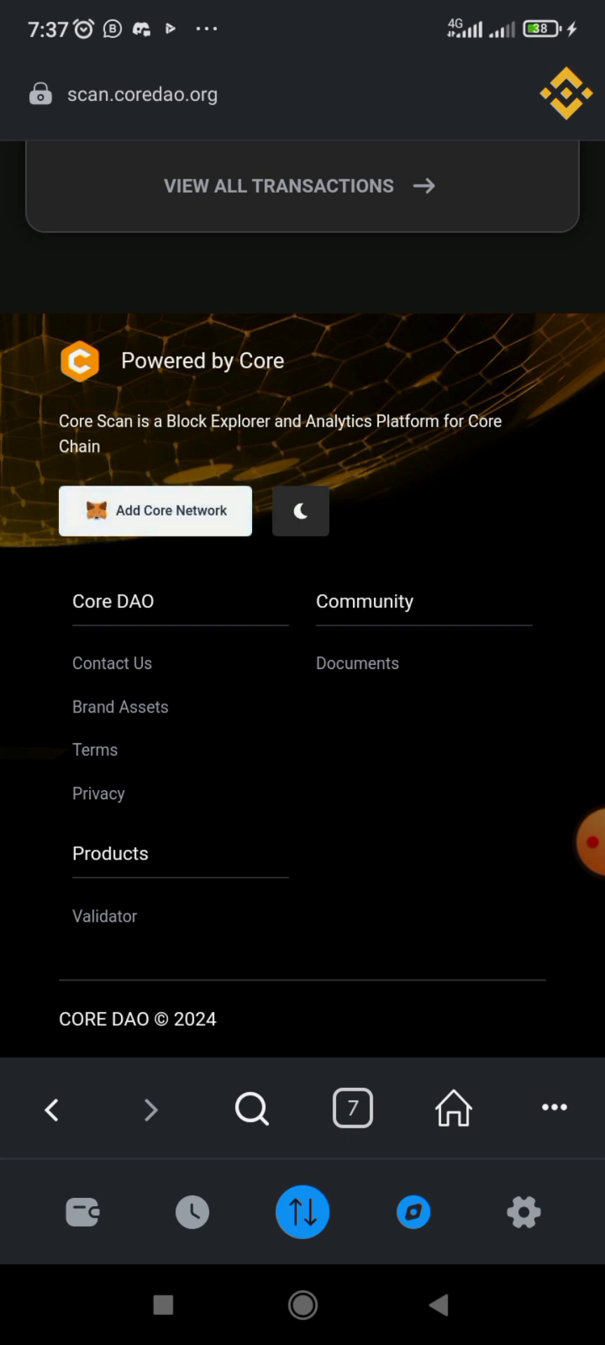
click(156, 511)
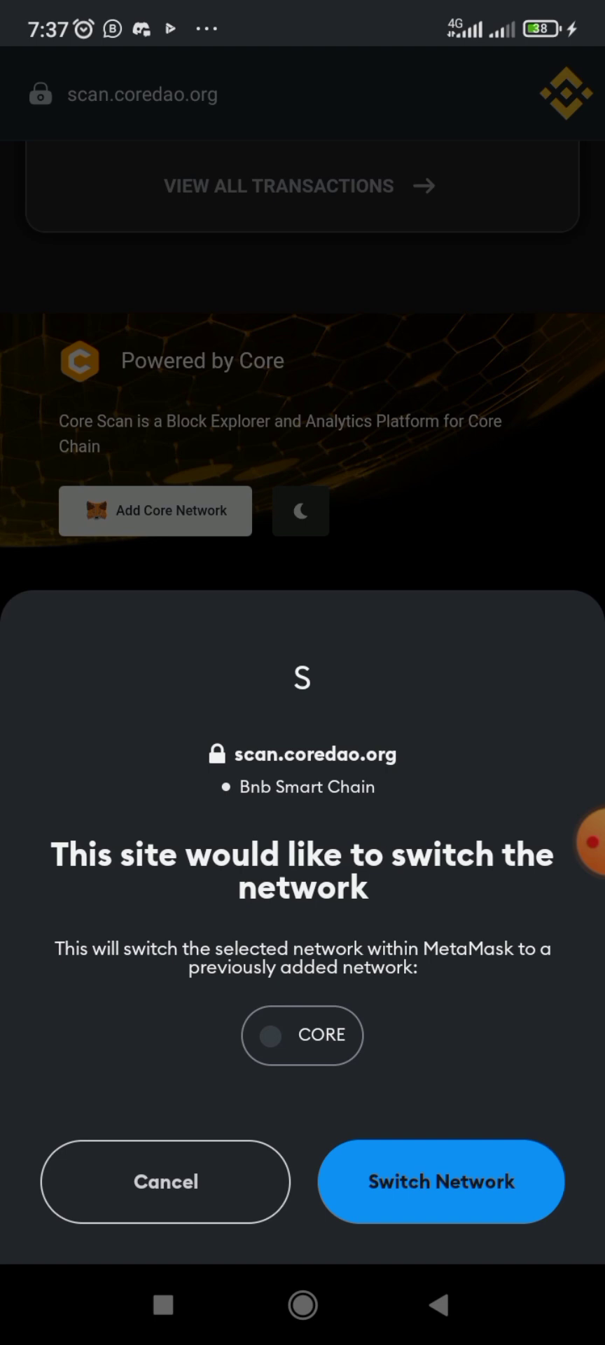
Step: Approve the prompt switching the wallet from BNB Smart Chain to CORE
click(440, 1181)
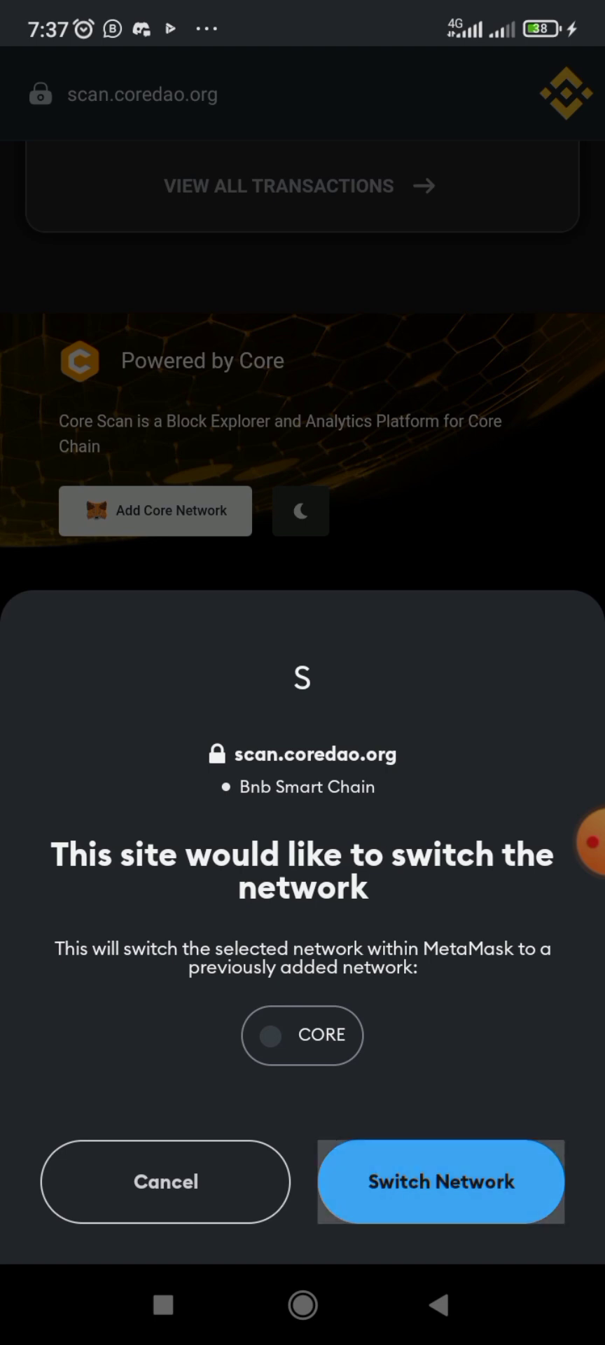
click(441, 1181)
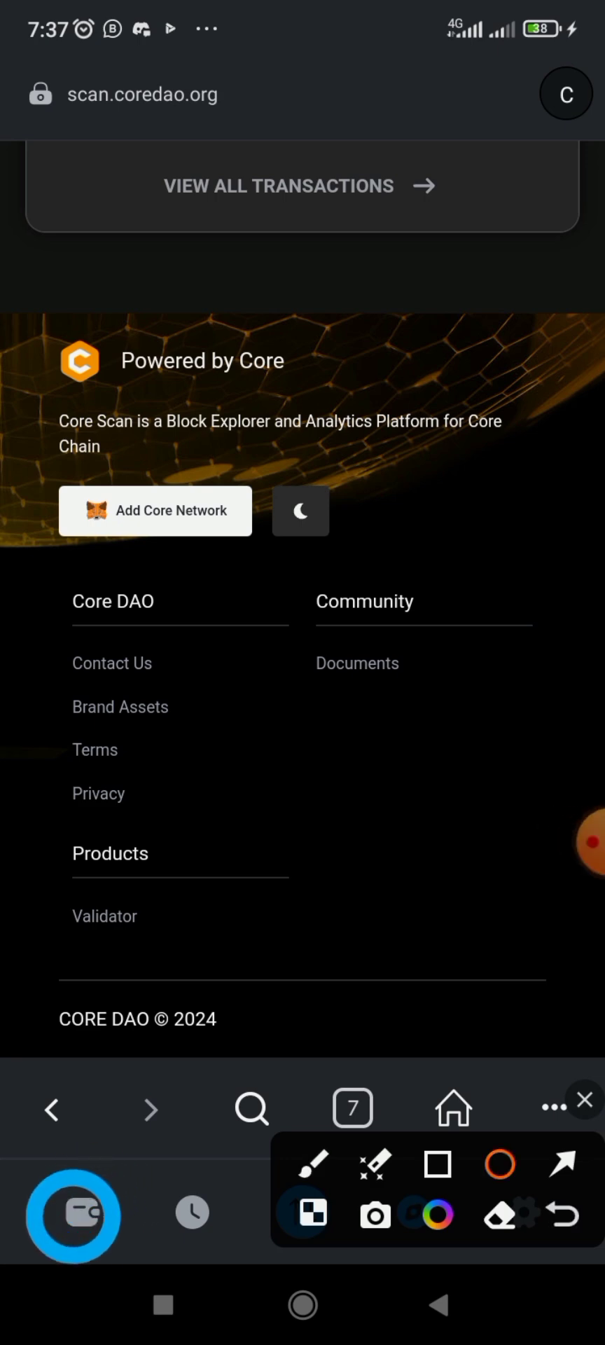
Step: Return to the wallet token list and open the CORE token page showing $1.34
click(585, 1099)
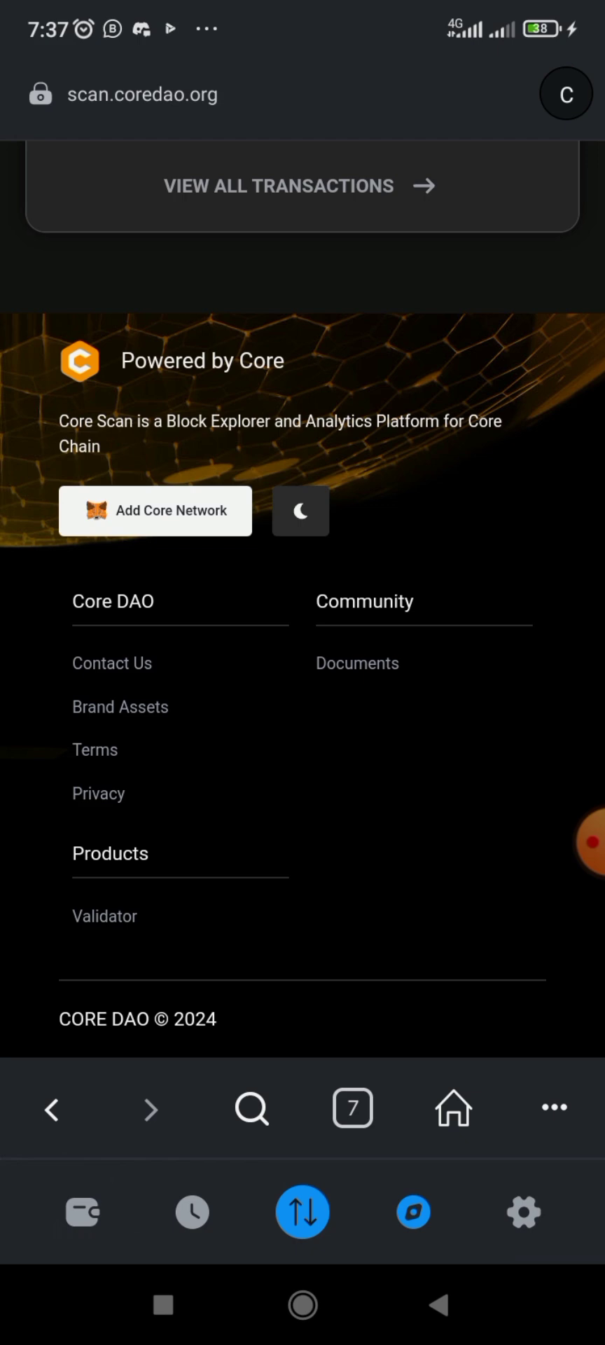
click(81, 1212)
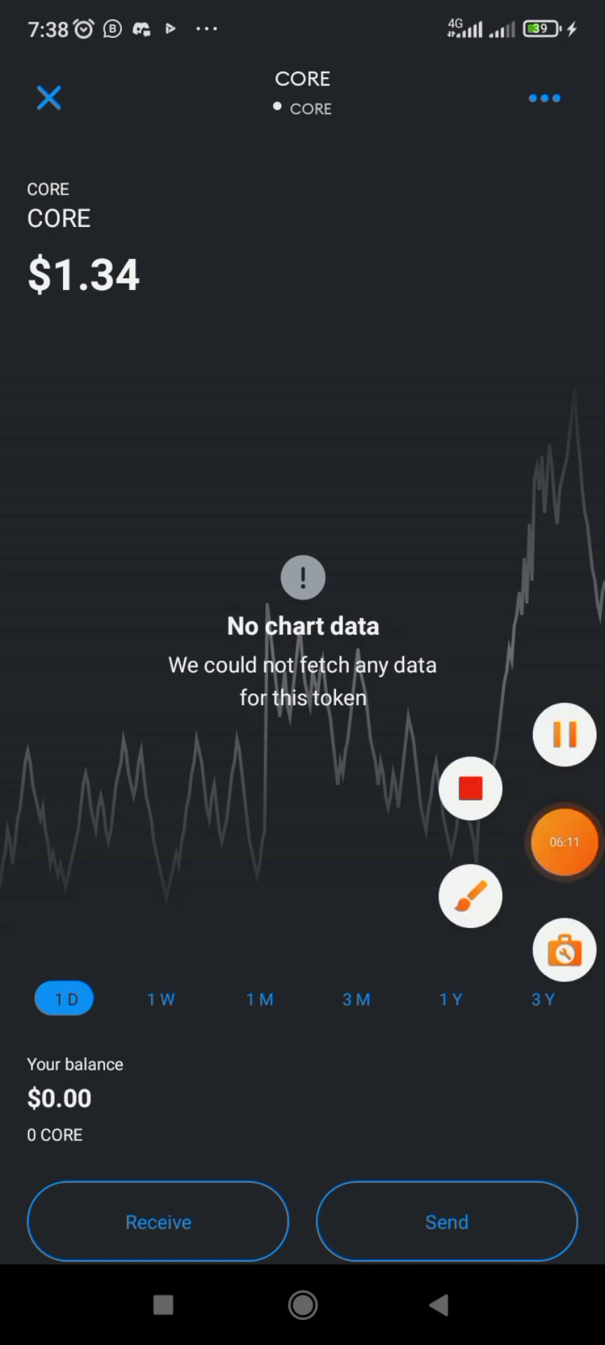
click(470, 895)
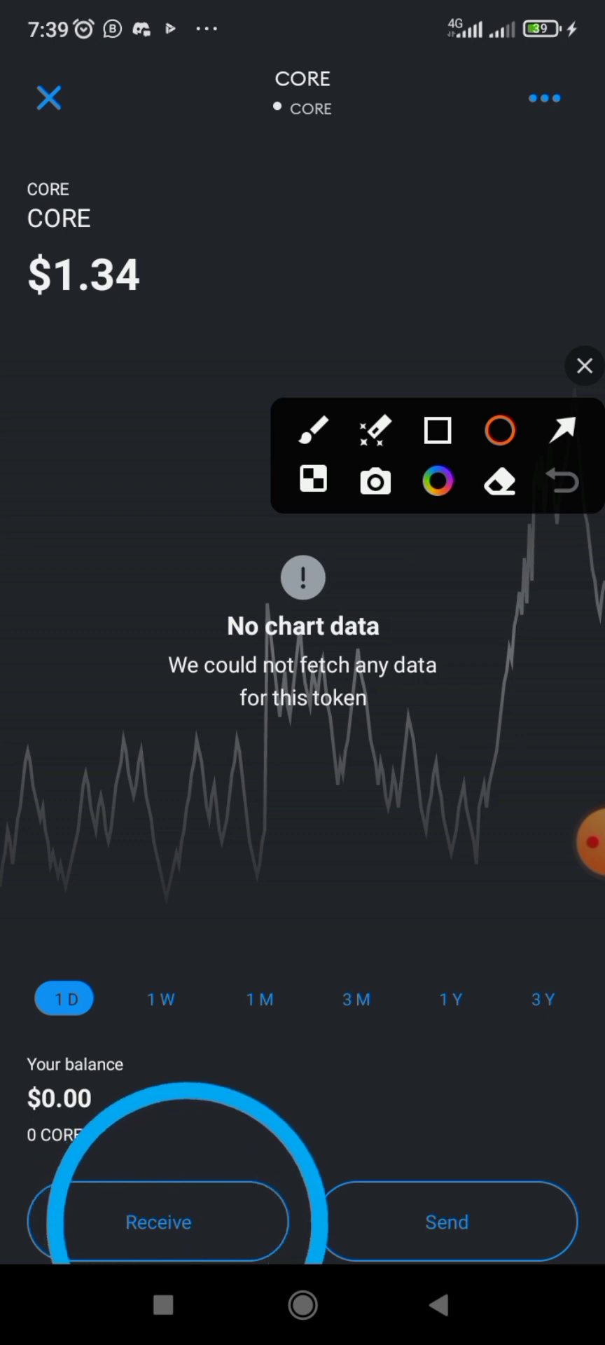
Step: Open CORE's Receive sheet and enlarge the QR code to reveal the full address
click(158, 1222)
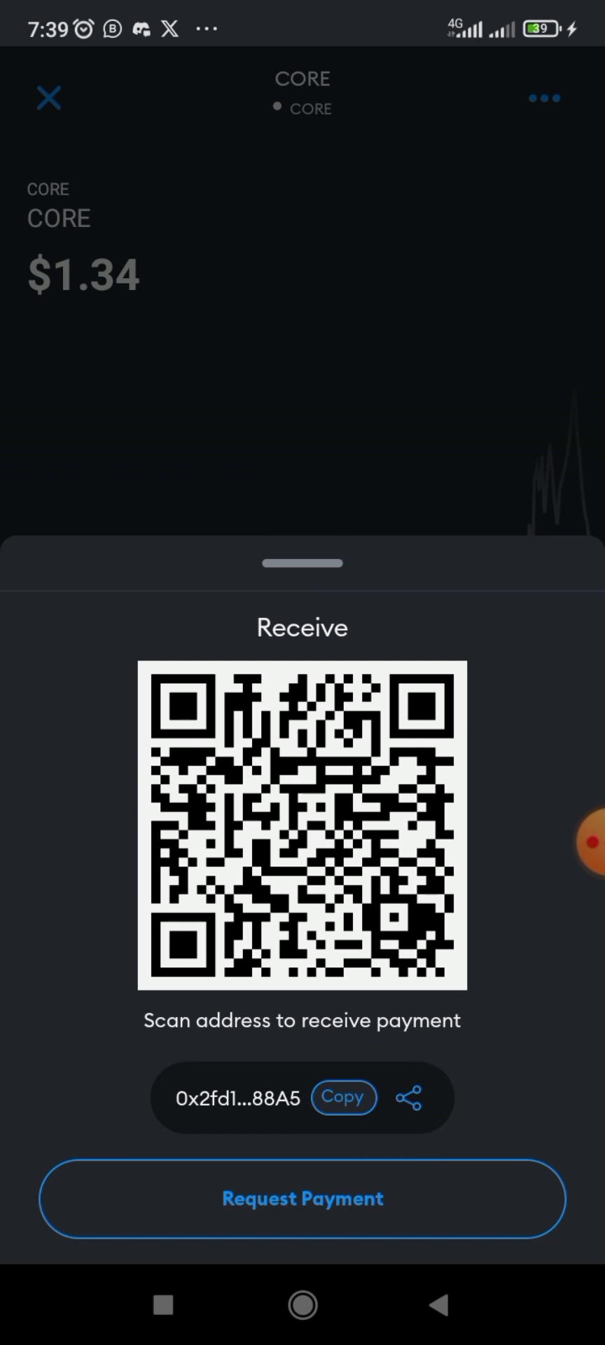
click(343, 1097)
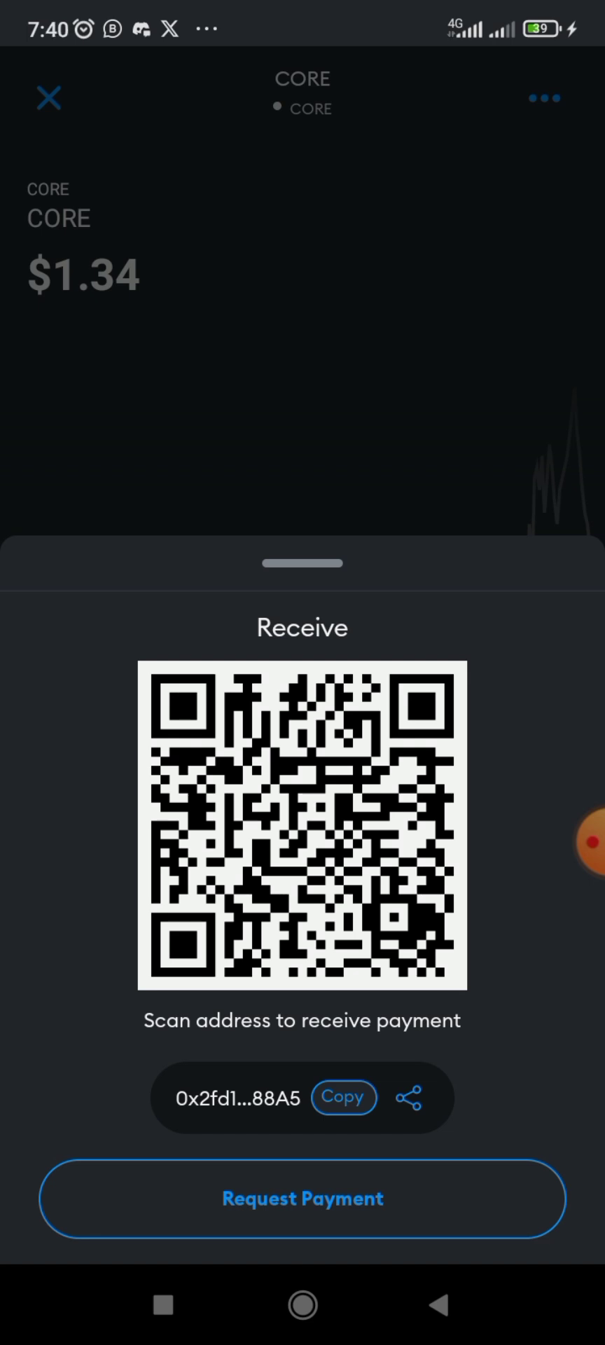
click(302, 841)
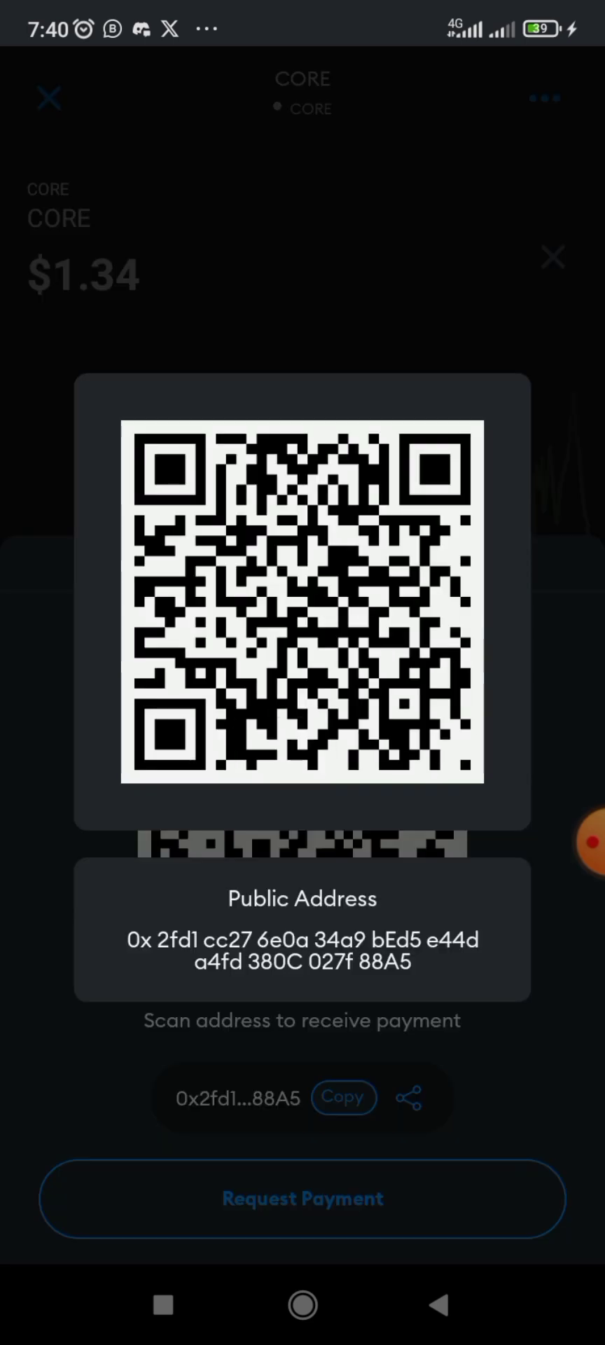